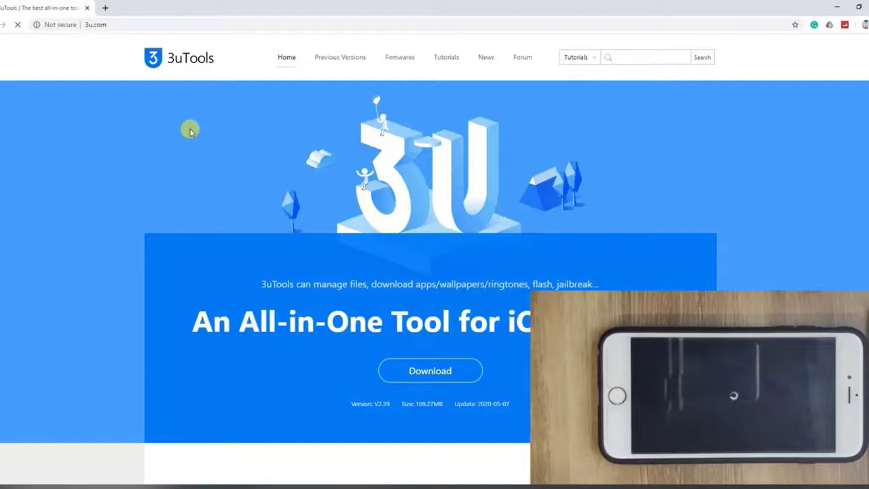
Step: Download the 3uTools v2.39 installer from the 3u.com home page
click(430, 352)
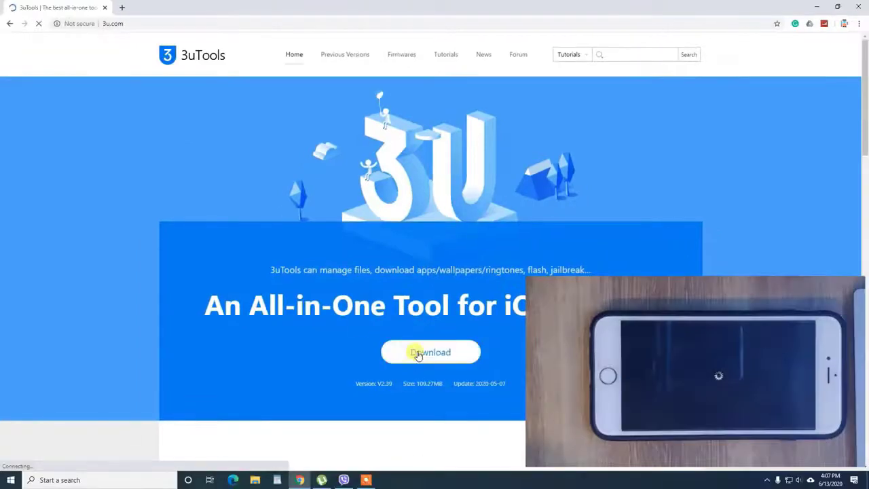
click(431, 351)
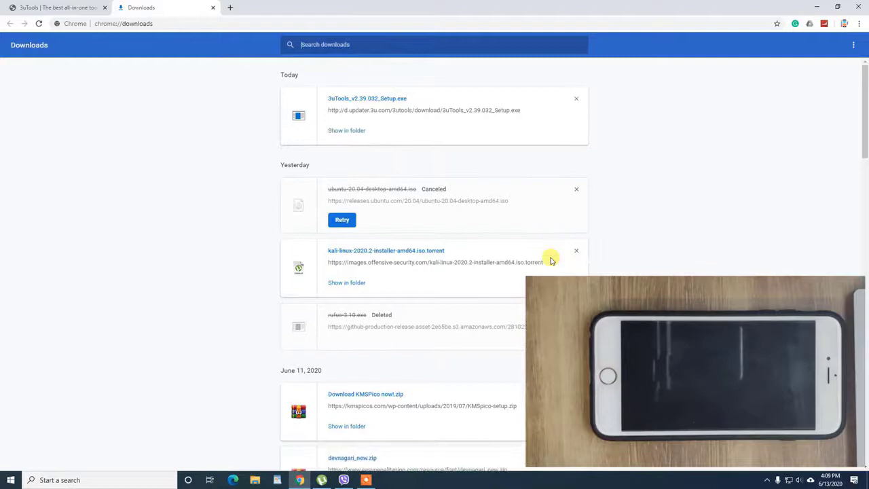
mouse_move(378, 114)
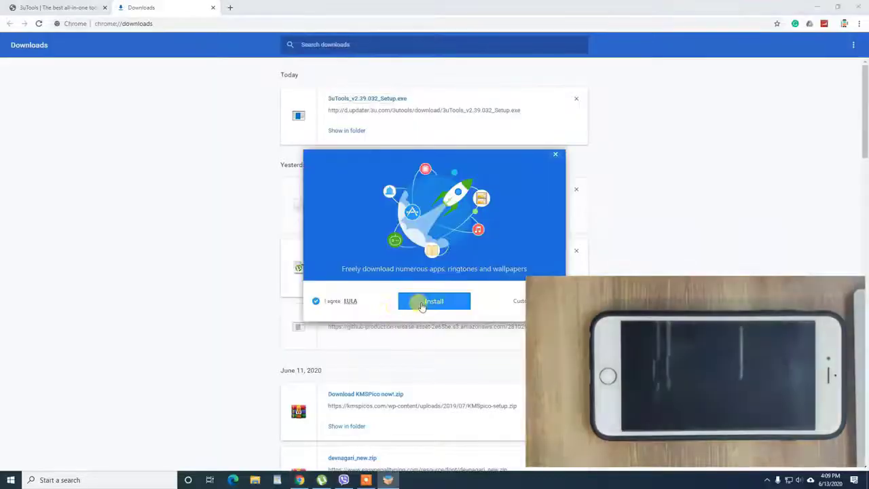
Step: Install 3uTools v2.39.032 with default options and launch it
click(433, 300)
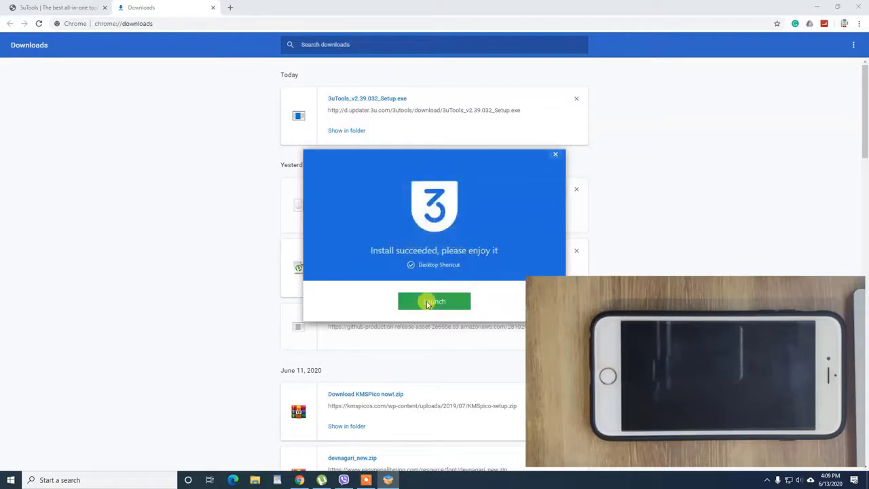
click(434, 301)
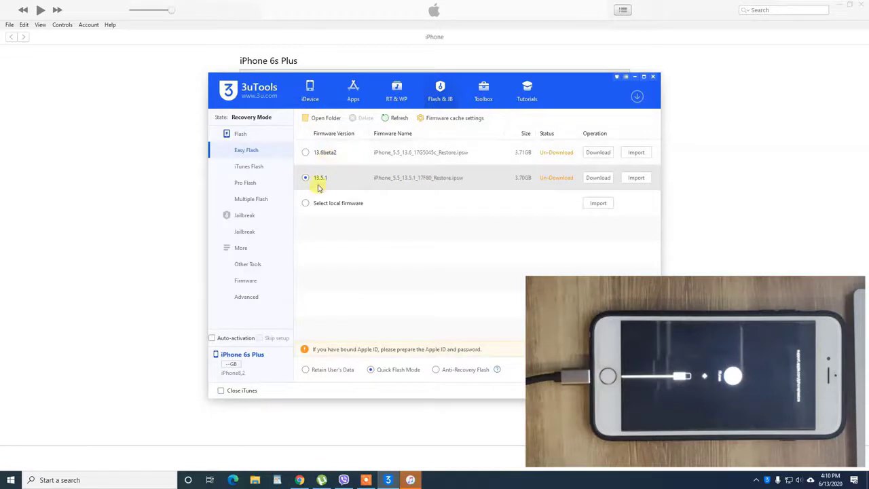
Step: Download the iOS 13.5.1 firmware for the iPhone 6s Plus and view the downloads list
click(597, 177)
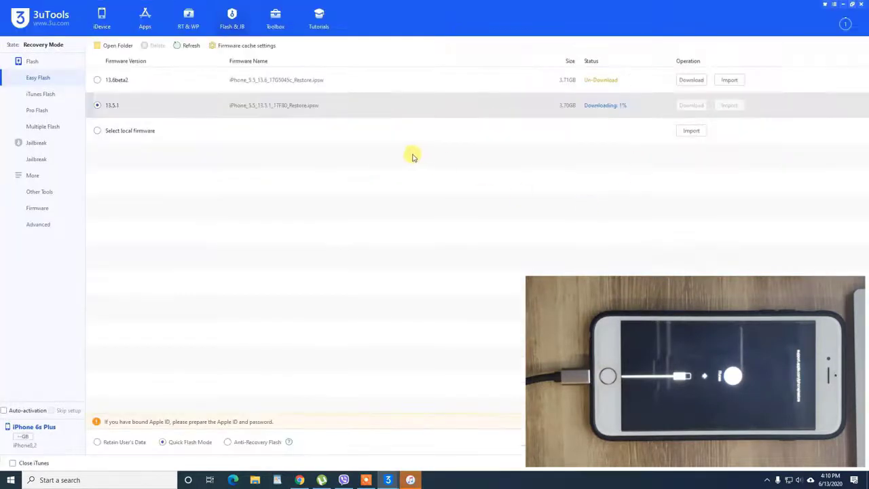
mouse_move(628, 114)
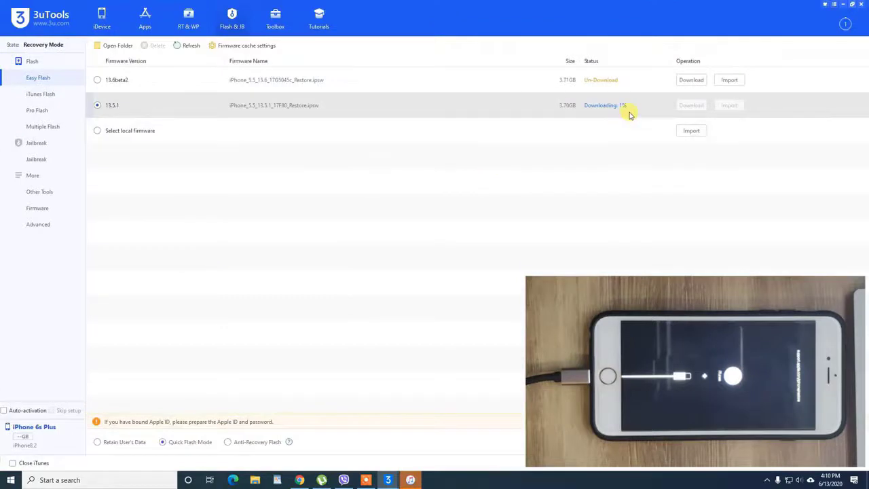
mouse_move(559, 112)
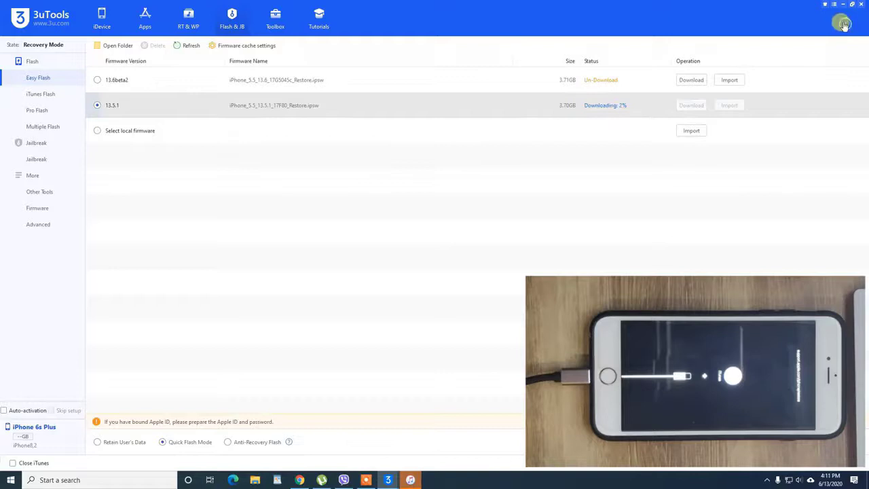
click(845, 23)
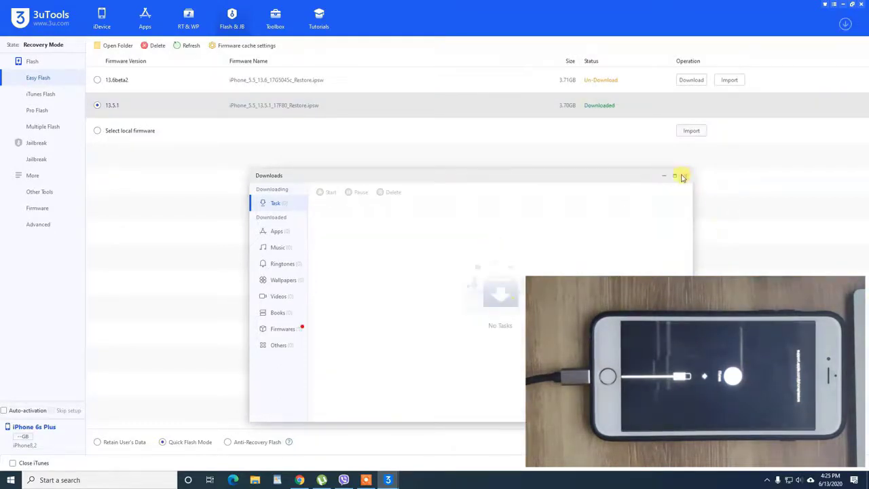
Step: Close the Downloads window showing the finished 13.5.1 firmware
click(683, 176)
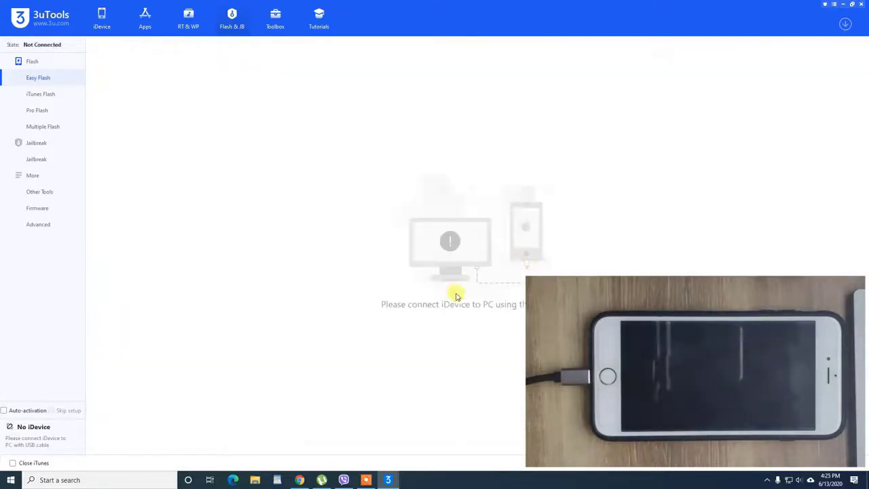
mouse_move(460, 304)
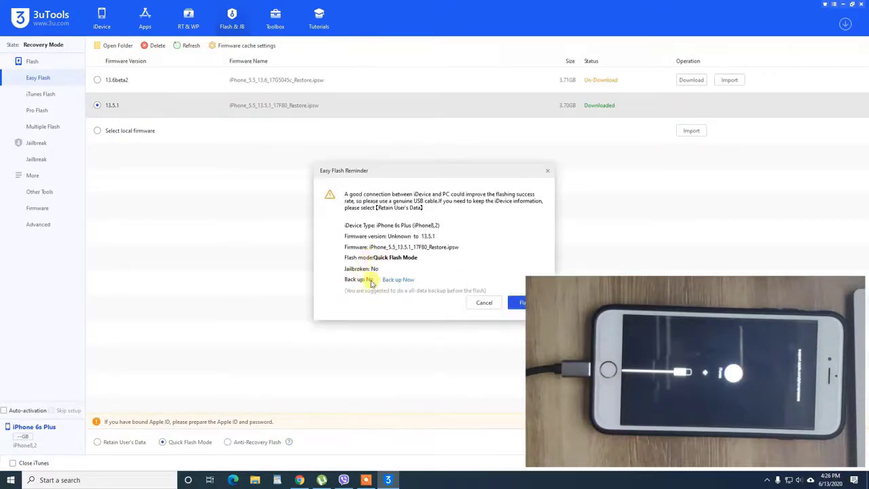
mouse_move(409, 235)
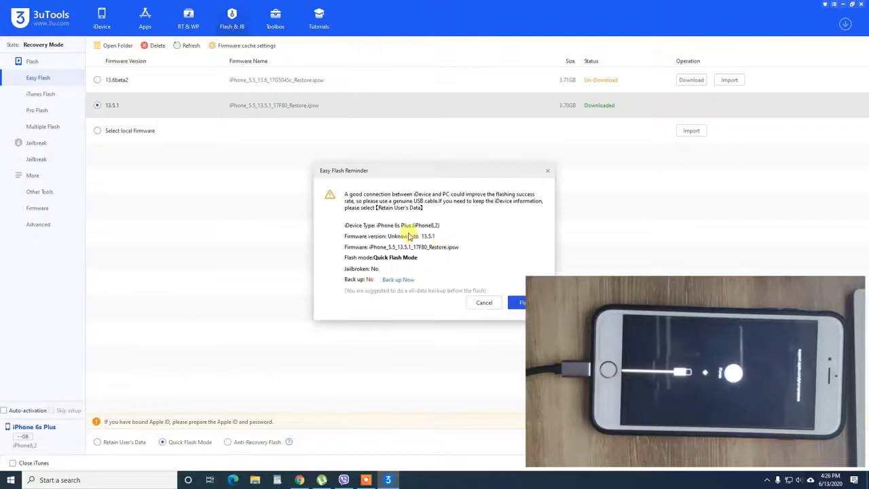
Step: Confirm the Easy Flash Reminder to flash iOS 13.5.1 onto the iPhone
click(522, 302)
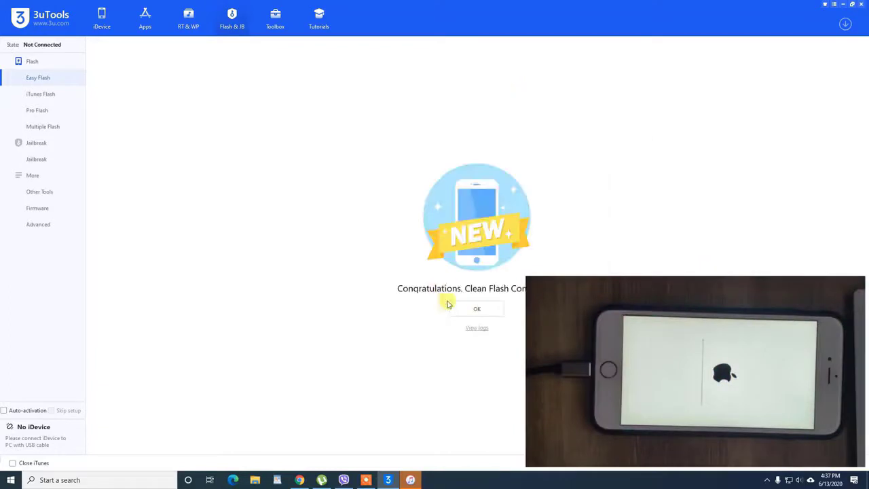
Step: Dismiss the 'Congratulations, Clean Flash Completed' message
click(476, 309)
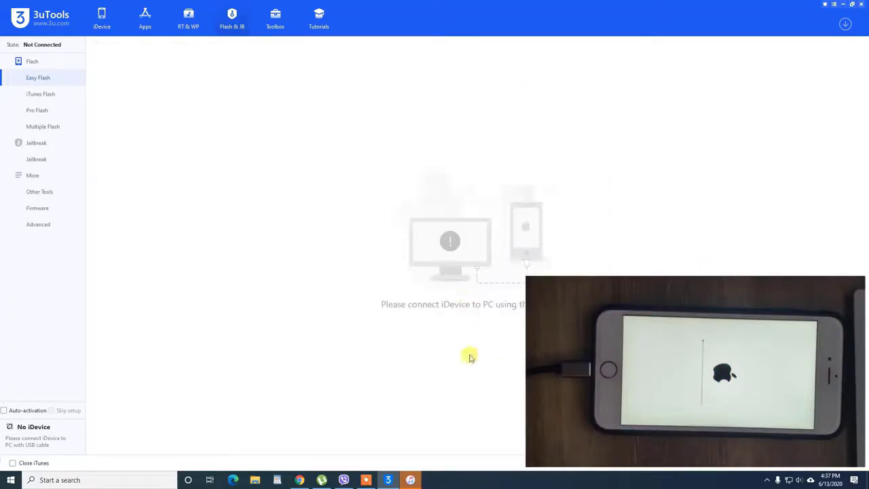